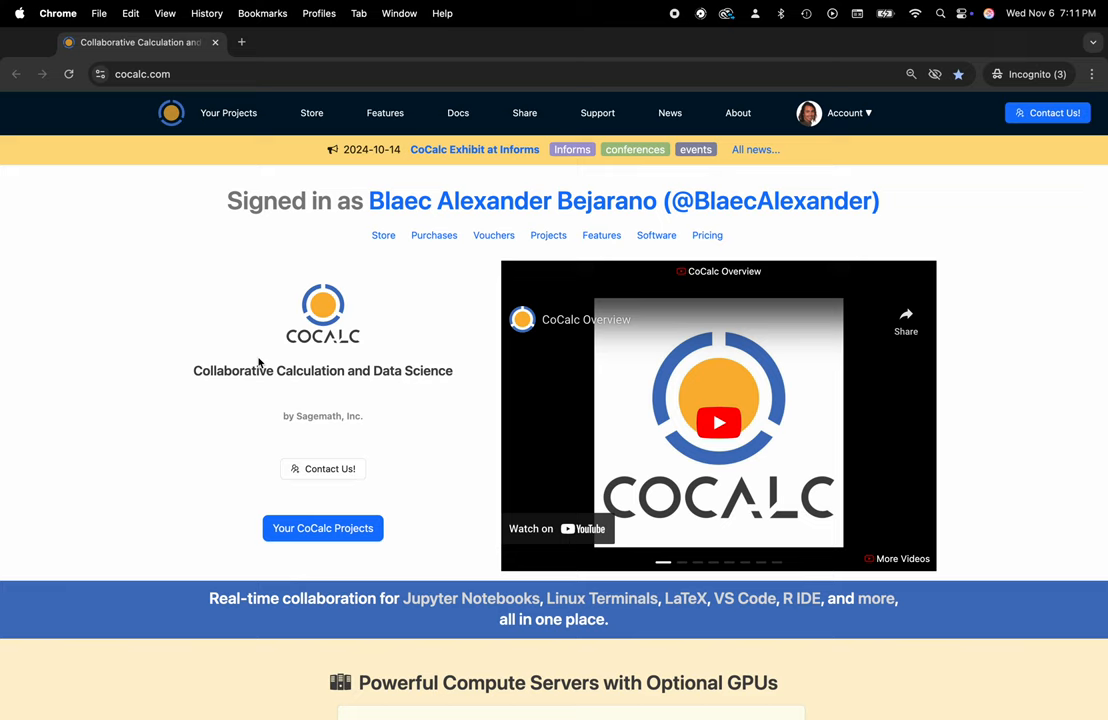
mouse_move(218, 292)
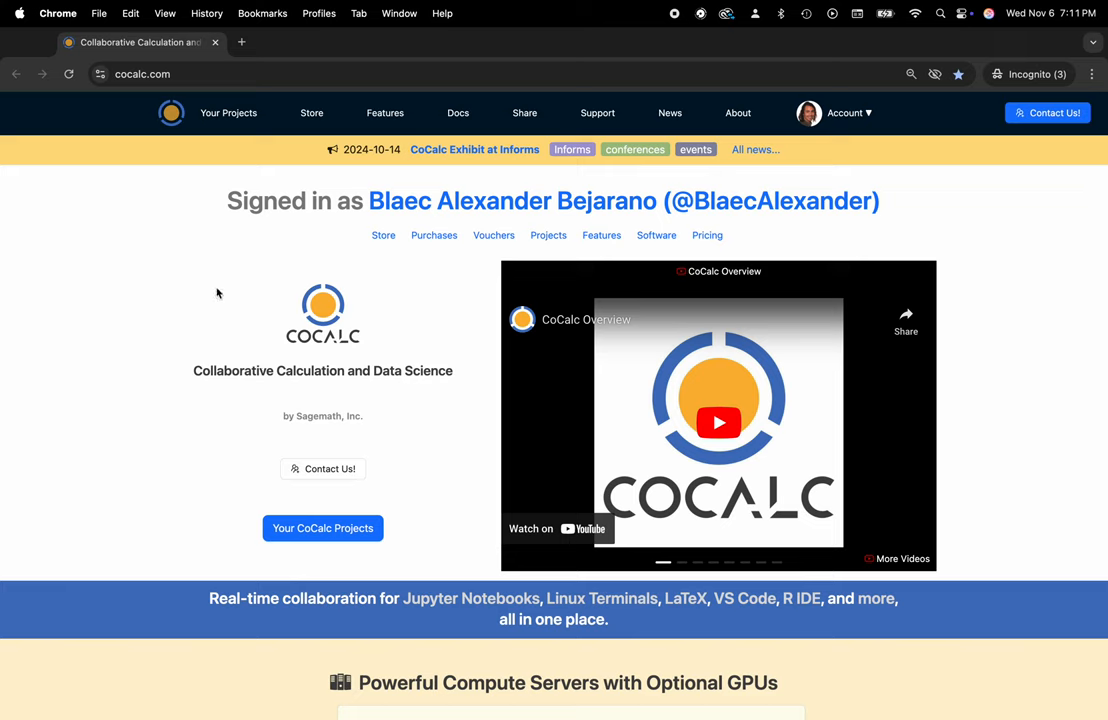
mouse_move(204, 74)
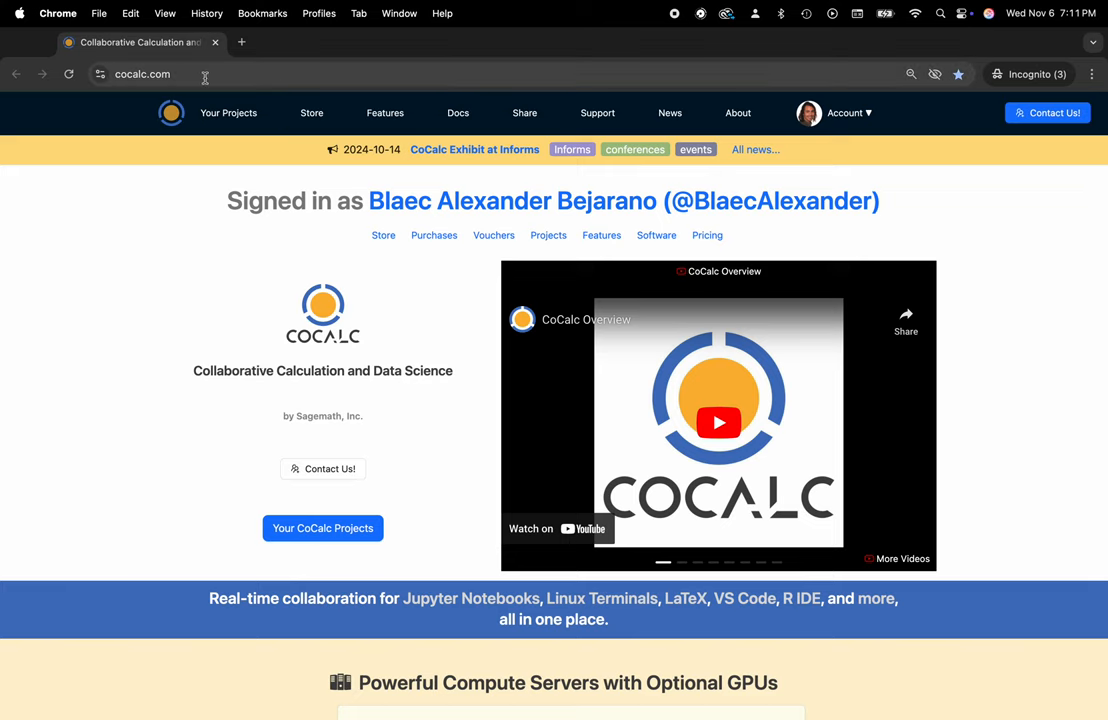
Go from Your Projects into Publishing and open the 'Sage Tutorial for CoCalc' folder.
click(322, 528)
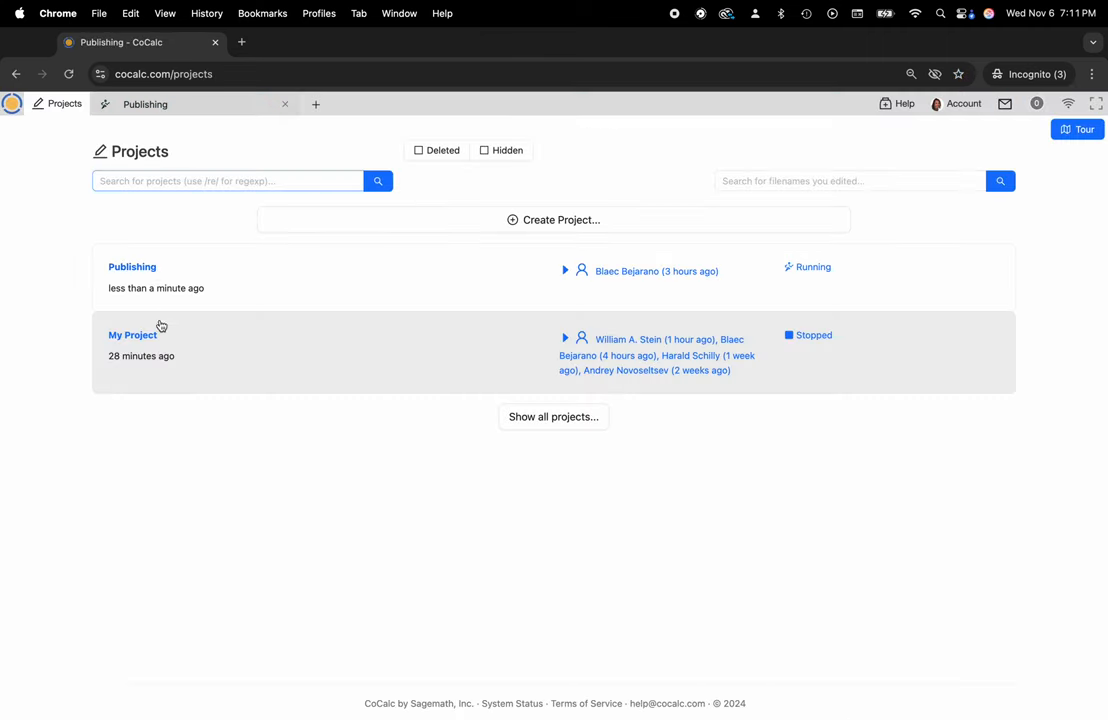
mouse_move(317, 233)
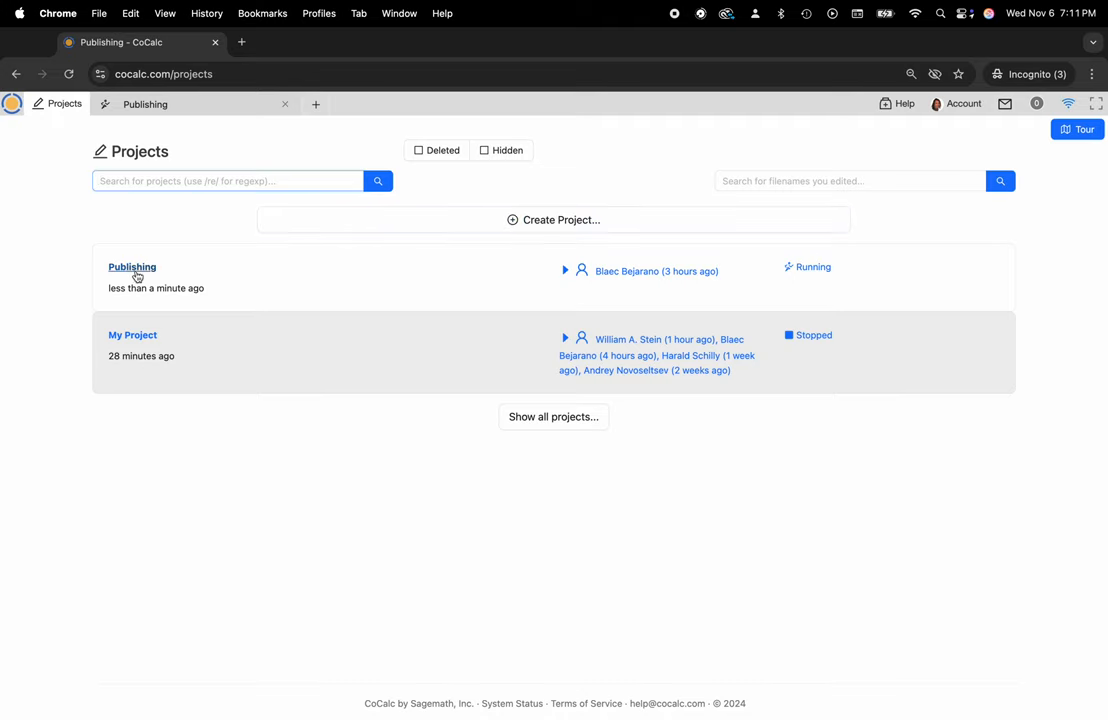
click(132, 267)
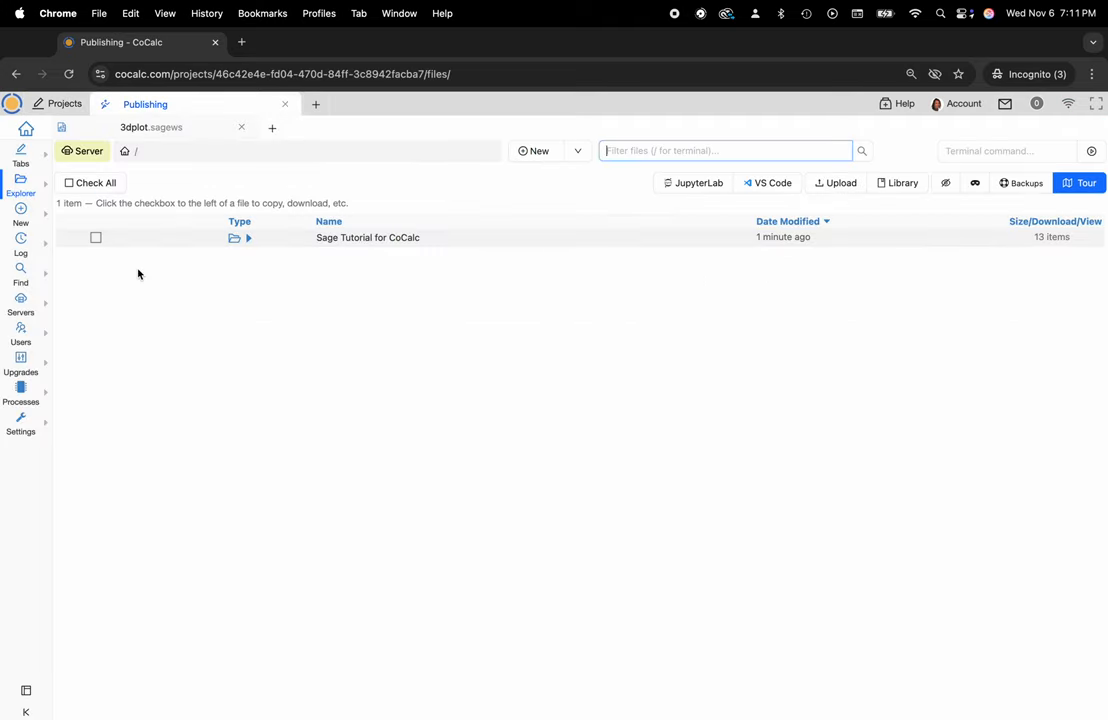
click(367, 237)
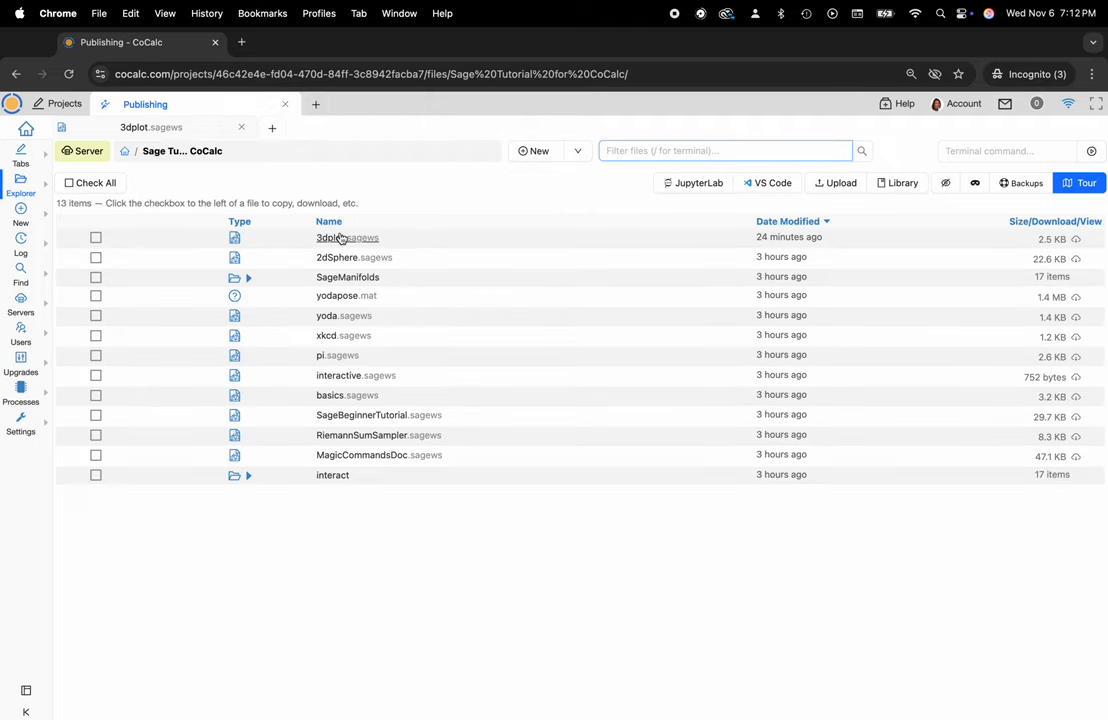
mouse_move(371, 493)
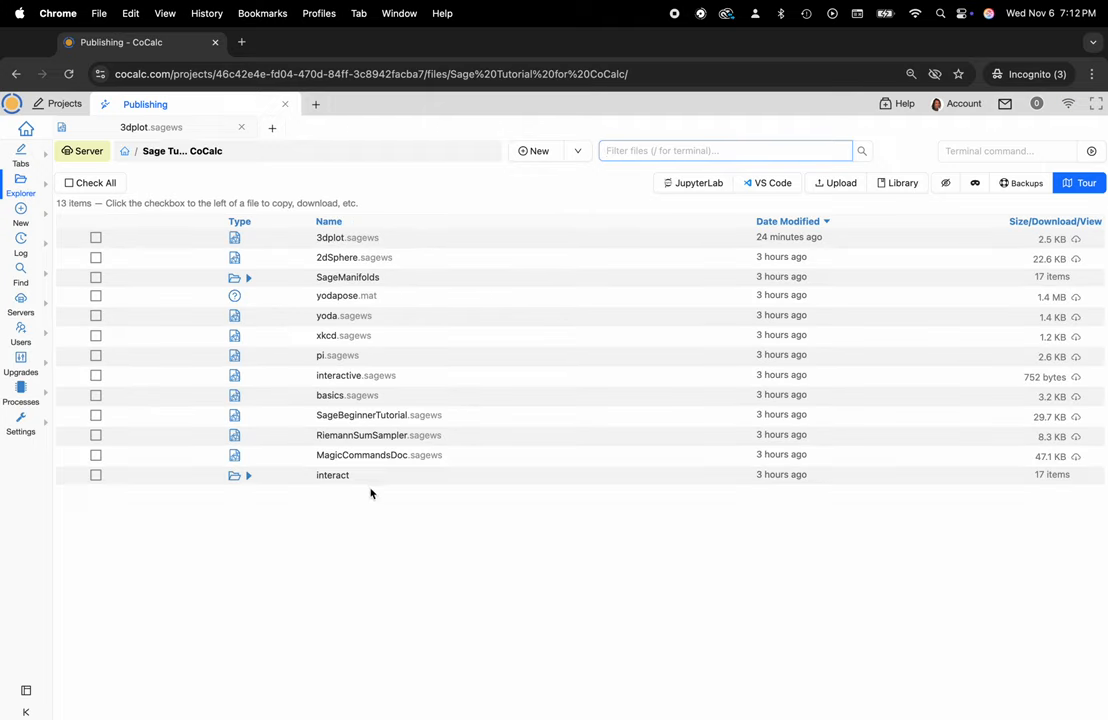
Open 3dplot.sagews, scroll its plots and rotate the icosahedron-with-sphere plot.
click(347, 237)
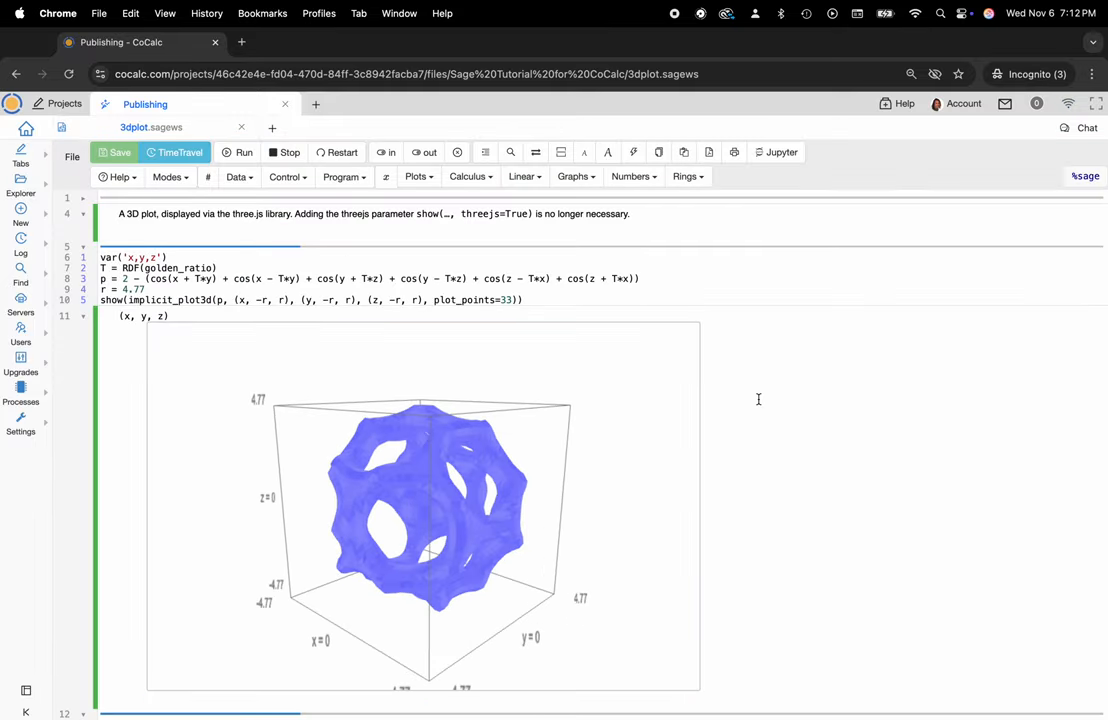
scroll(down, 3)
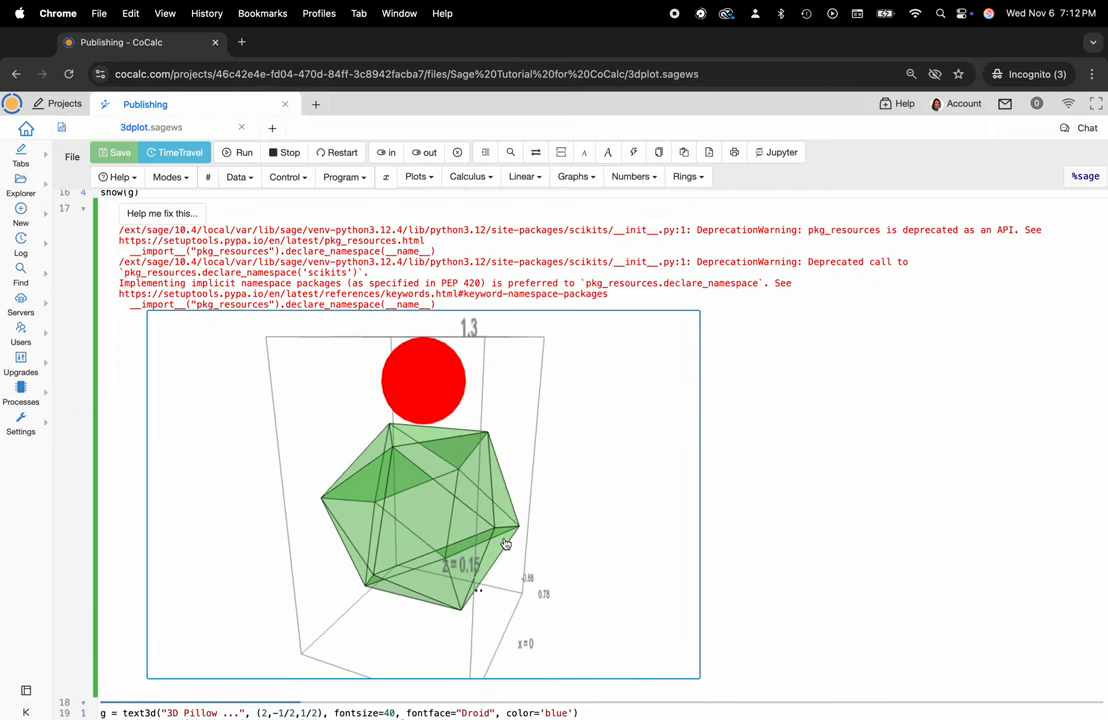
drag(505, 543, 307, 528)
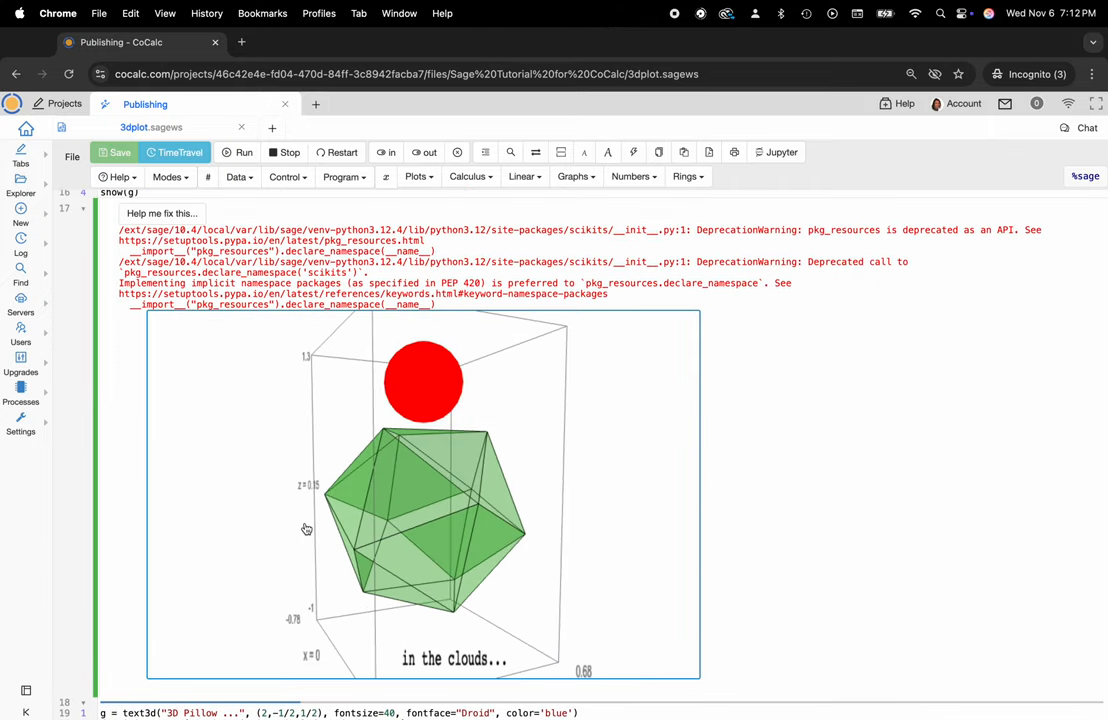
scroll(down, 3)
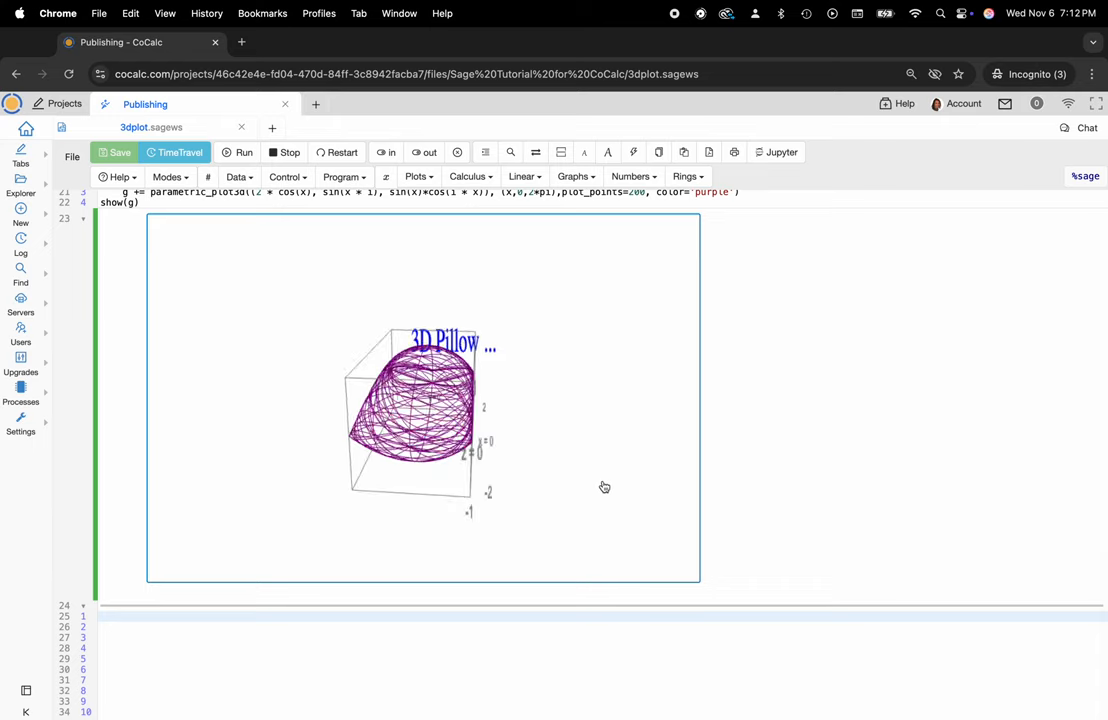
mouse_move(781, 152)
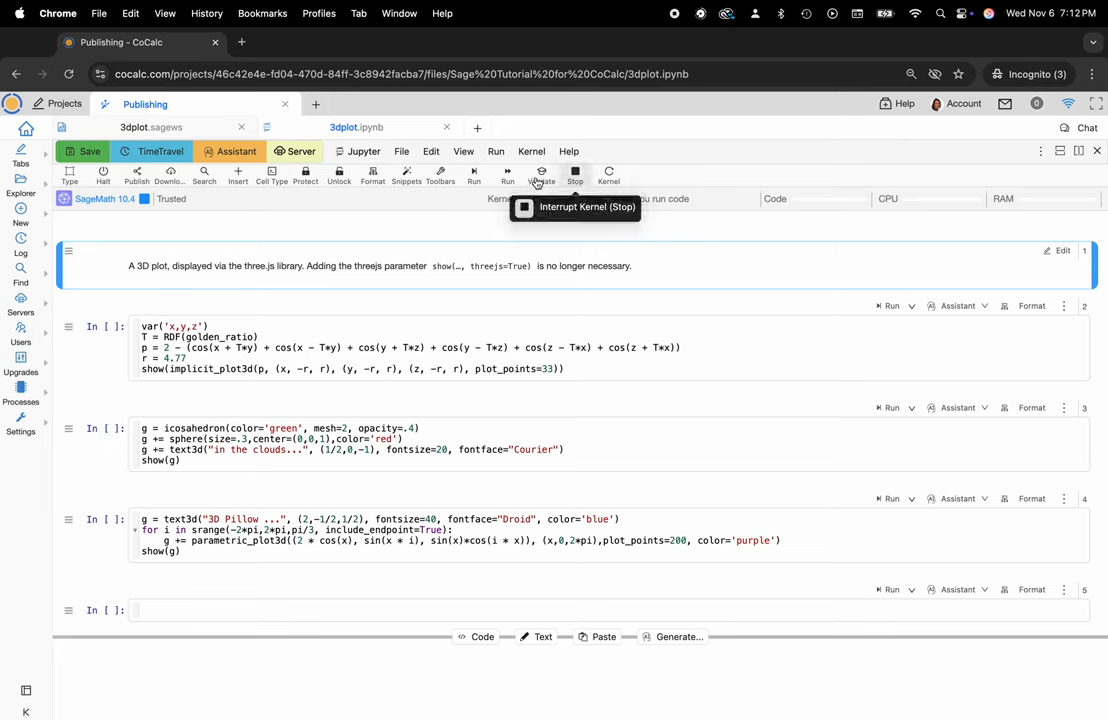
Run all cells of 3dplot.ipynb on the SageMath 10.4 kernel.
click(474, 174)
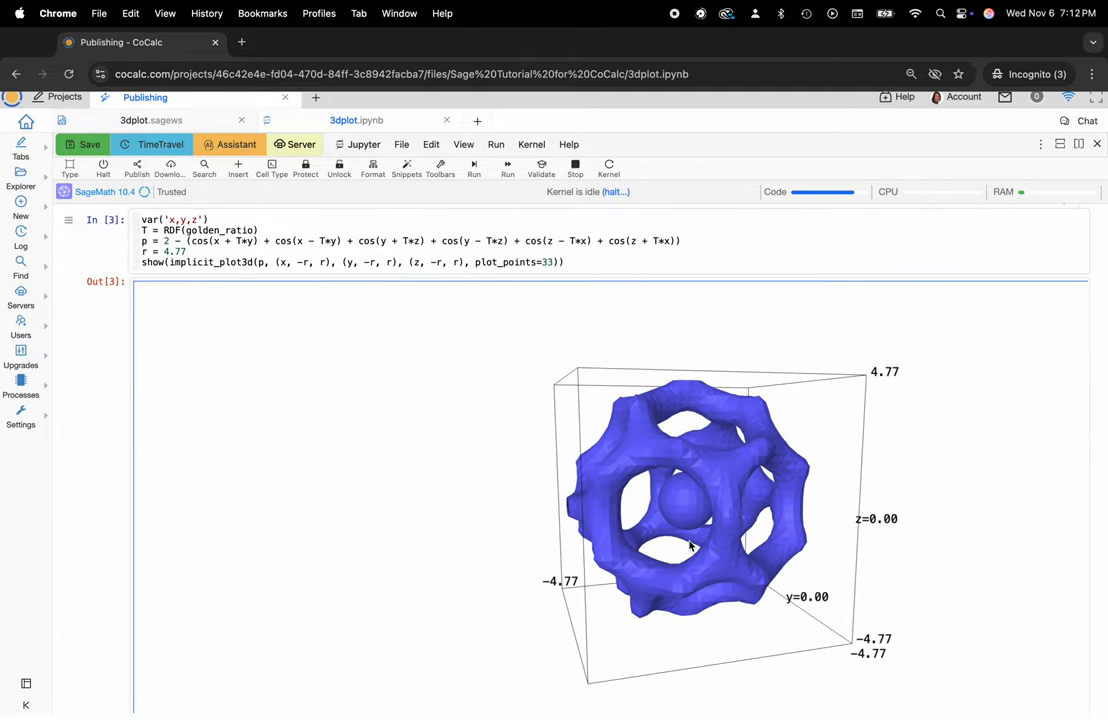
Scroll through Out[3], Out[4] and Out[5]: implicit surface, icosahedron with sphere, 3D Pillow.
scroll(down, 3)
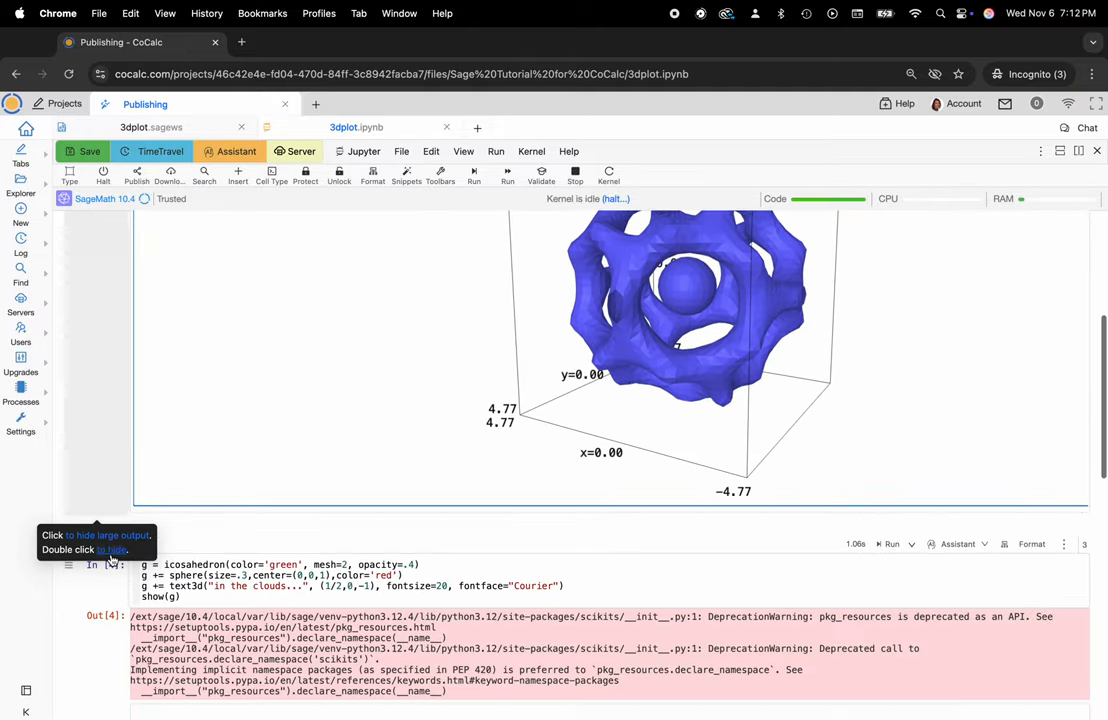
scroll(down, 3)
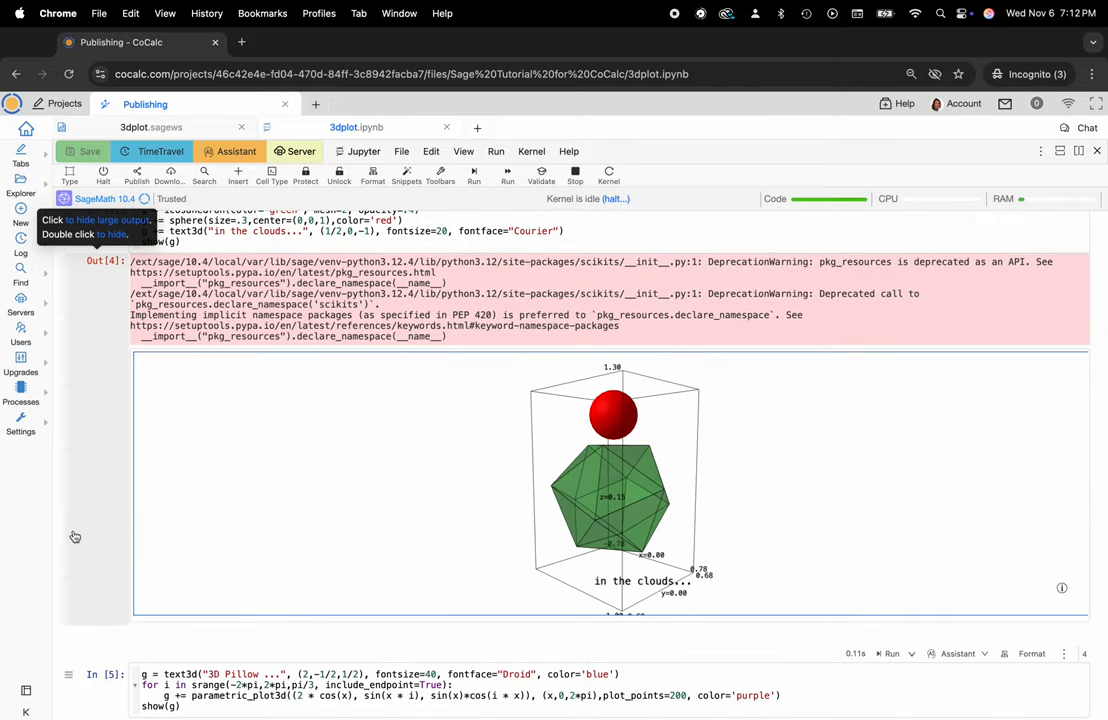
scroll(down, 3)
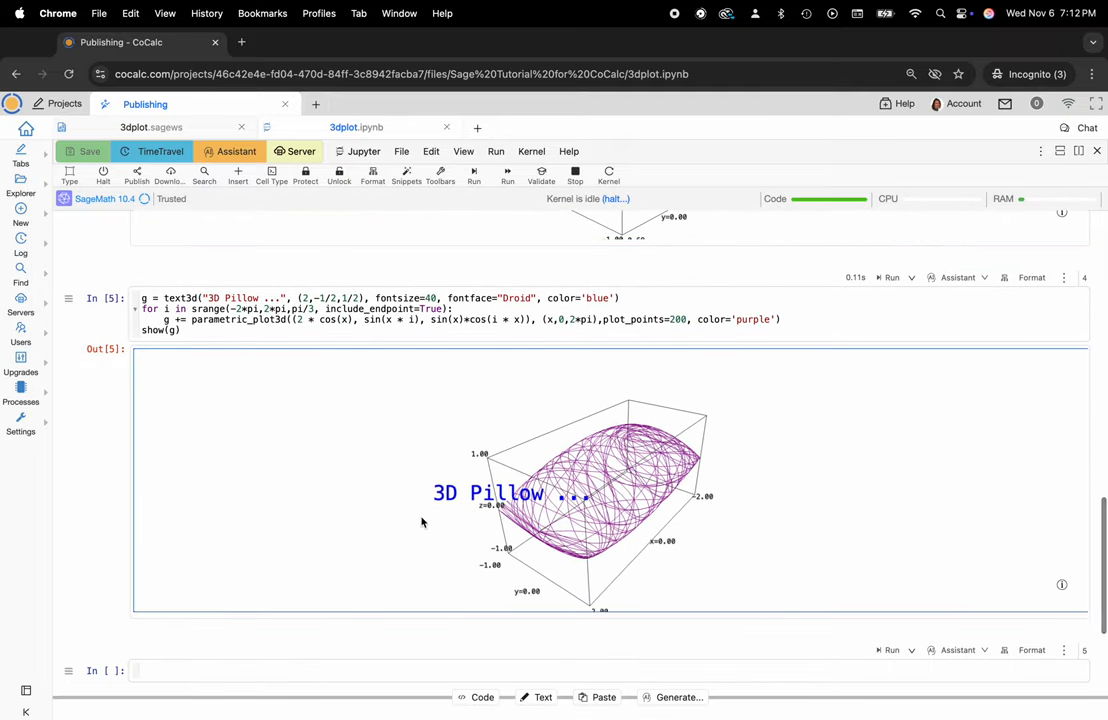